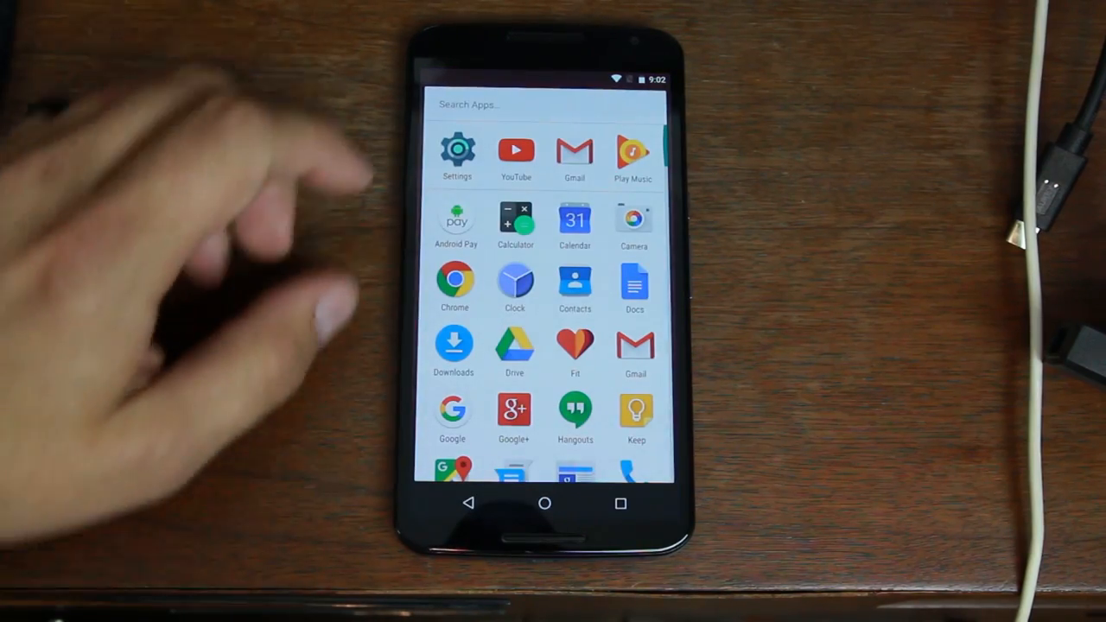
Reach About phone in Settings and tap Build number until developer mode is enabled.
left_click(456, 148)
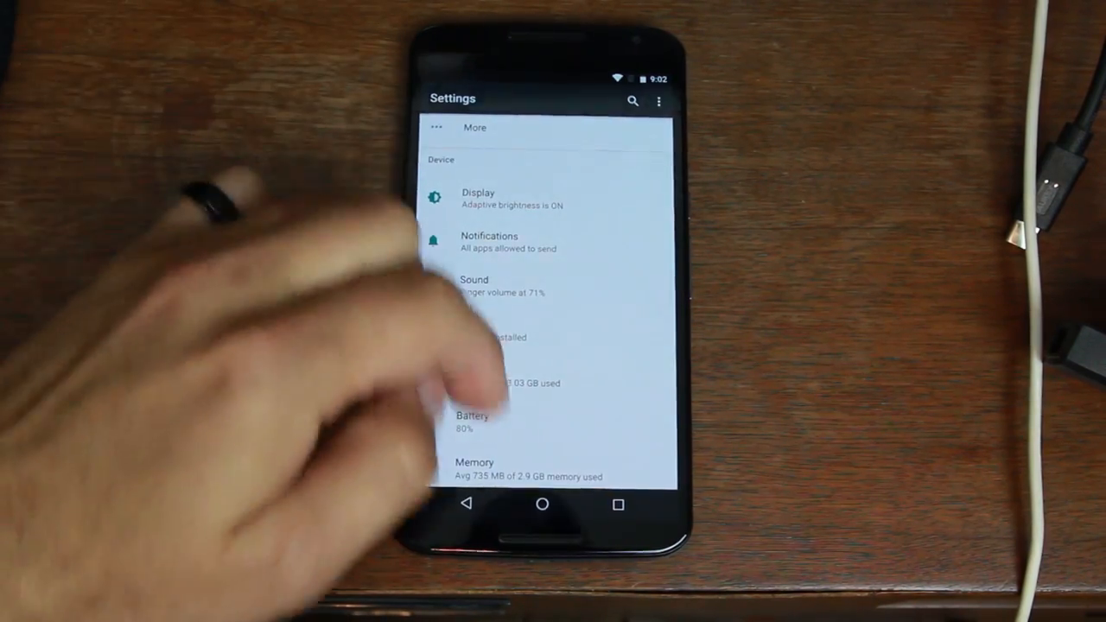
scroll("down", 3)
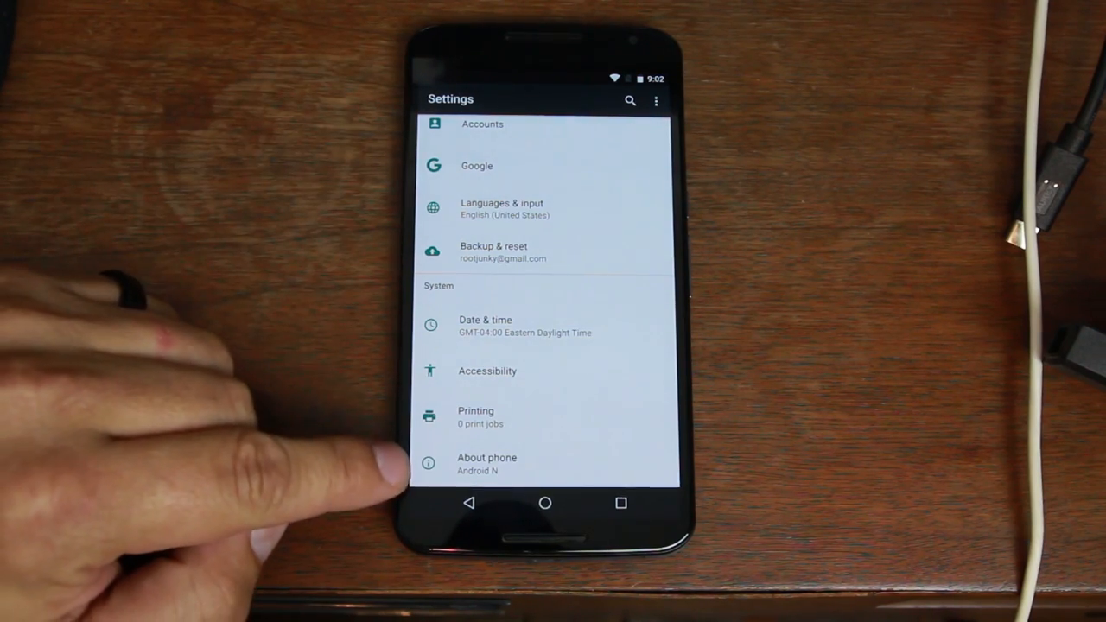
left_click(487, 463)
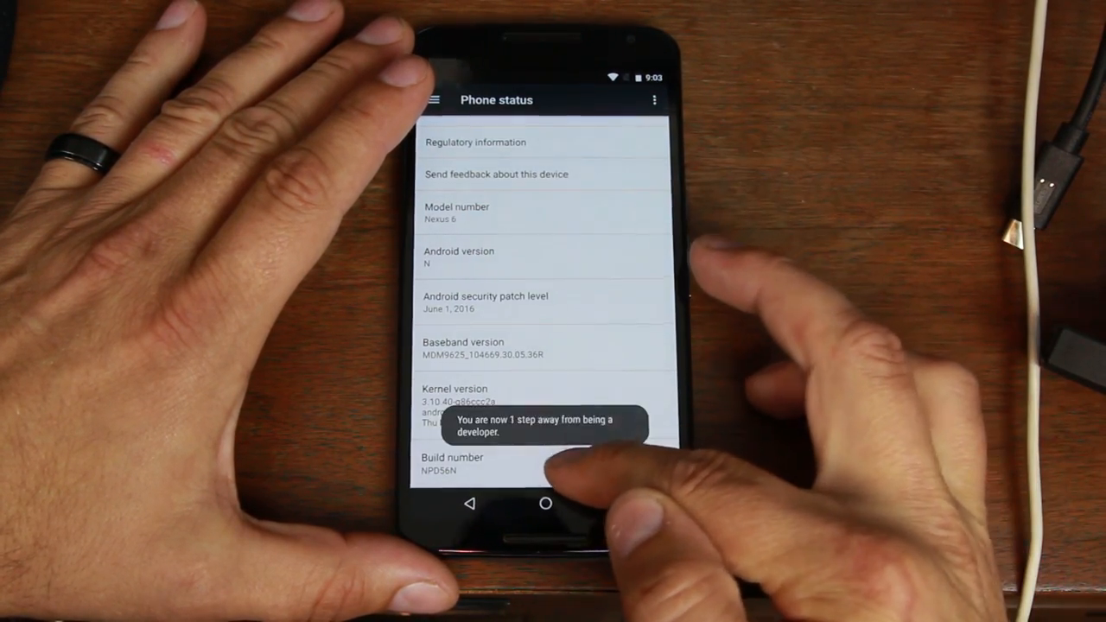
left_click(539, 463)
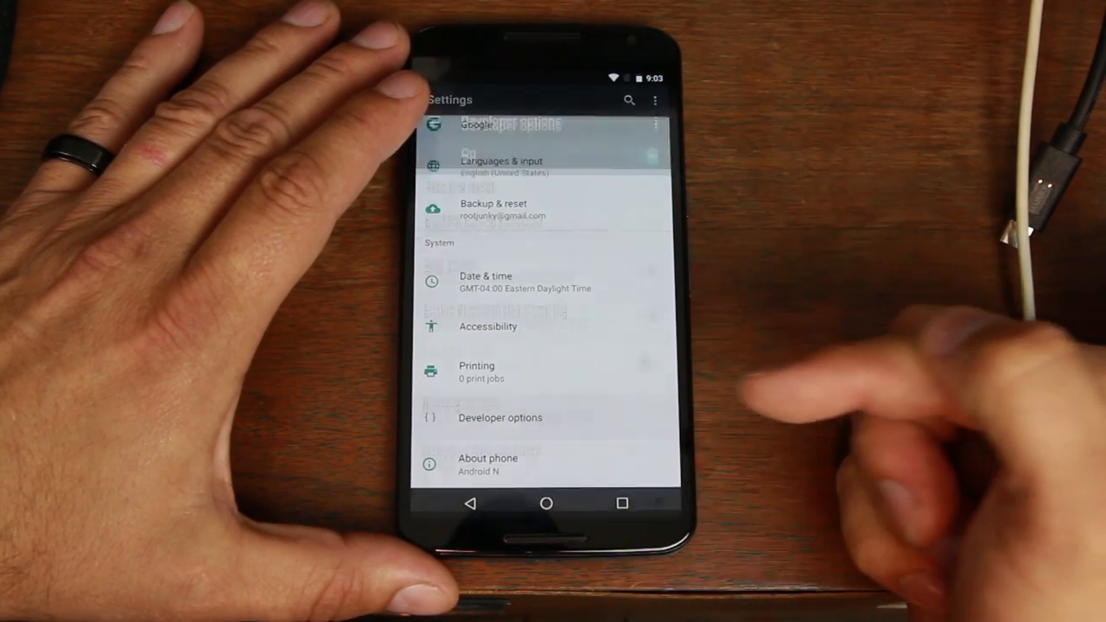
Switch on USB debugging under Developer options' Debugging section and confirm the warning.
left_click(500, 416)
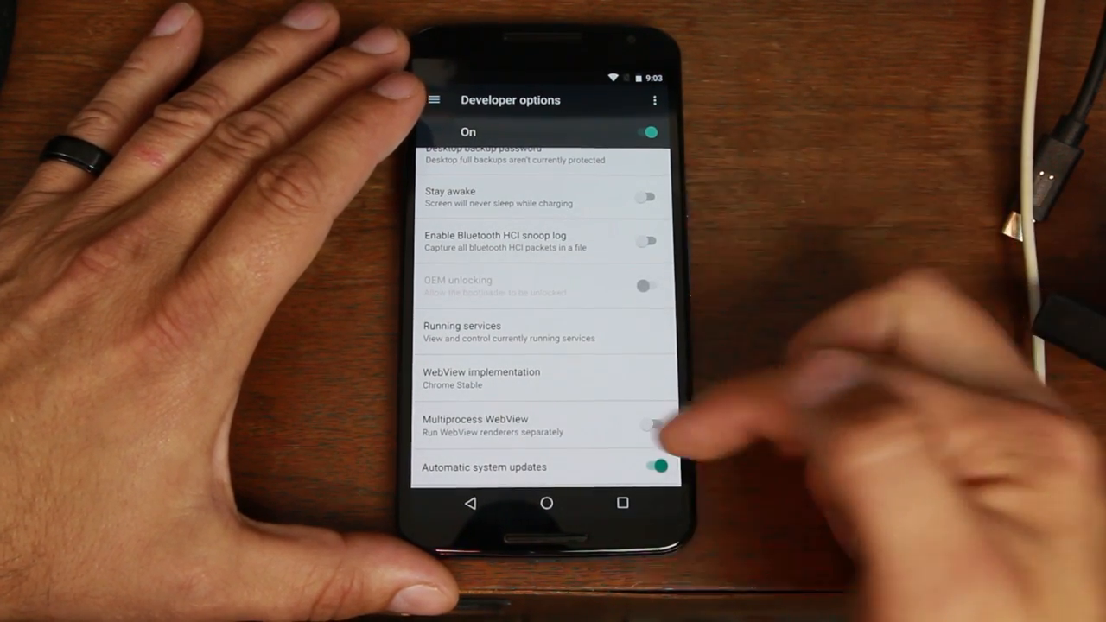
scroll("down", 3)
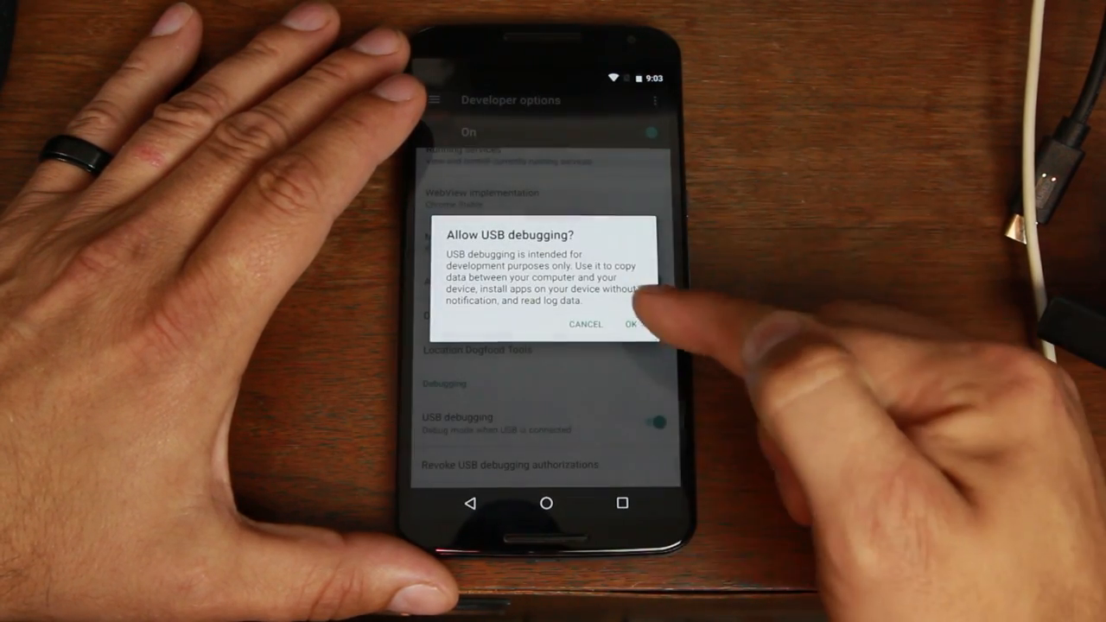
left_click(634, 324)
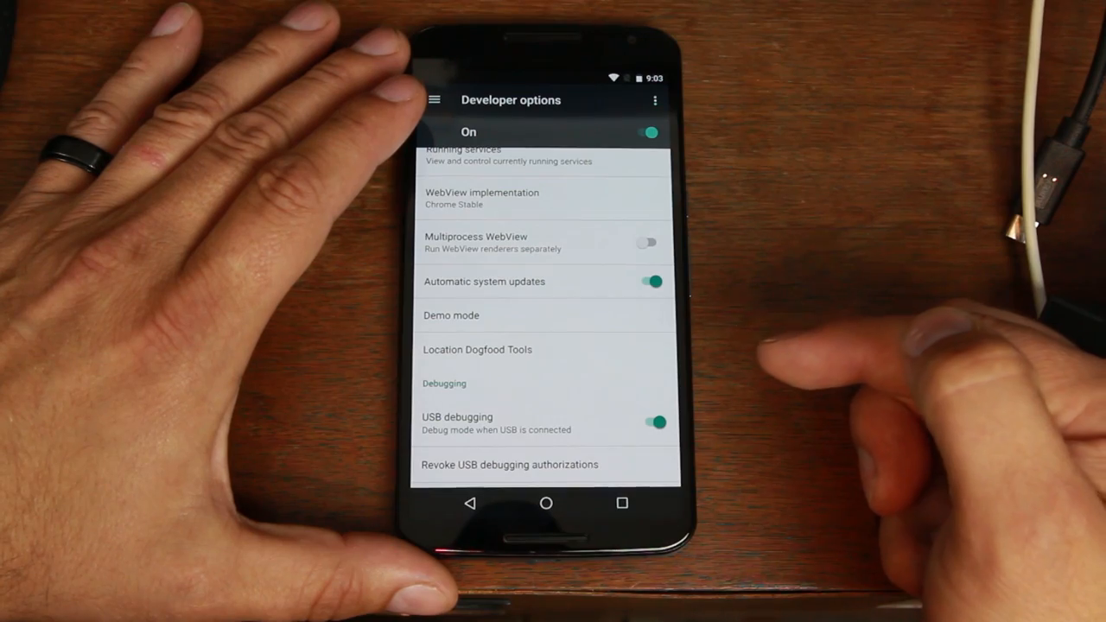
scroll("down", 3)
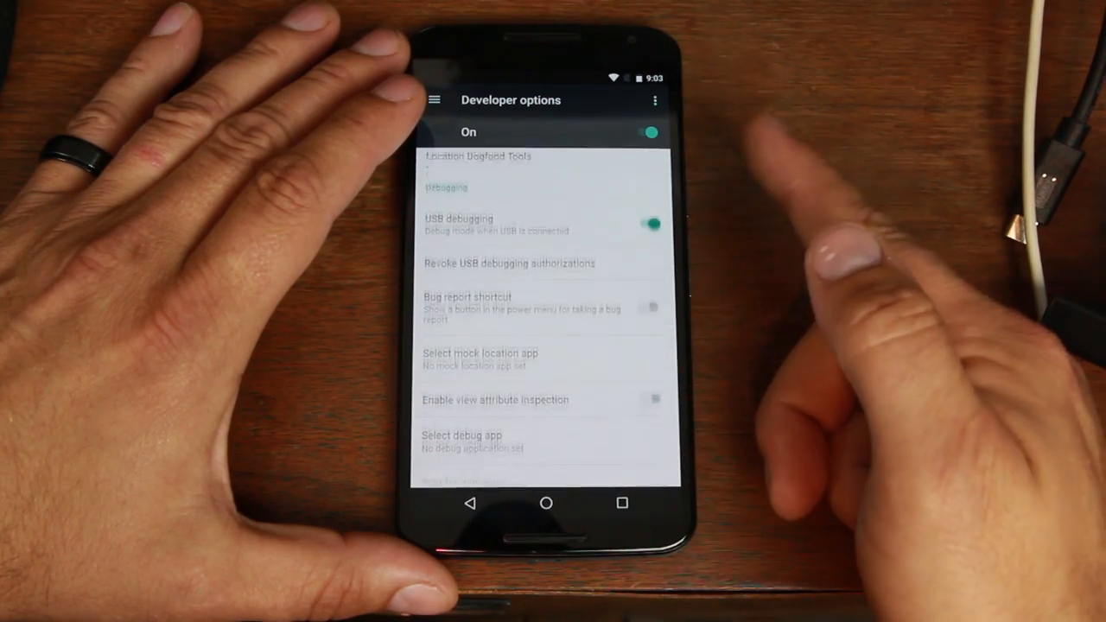
left_click(545, 502)
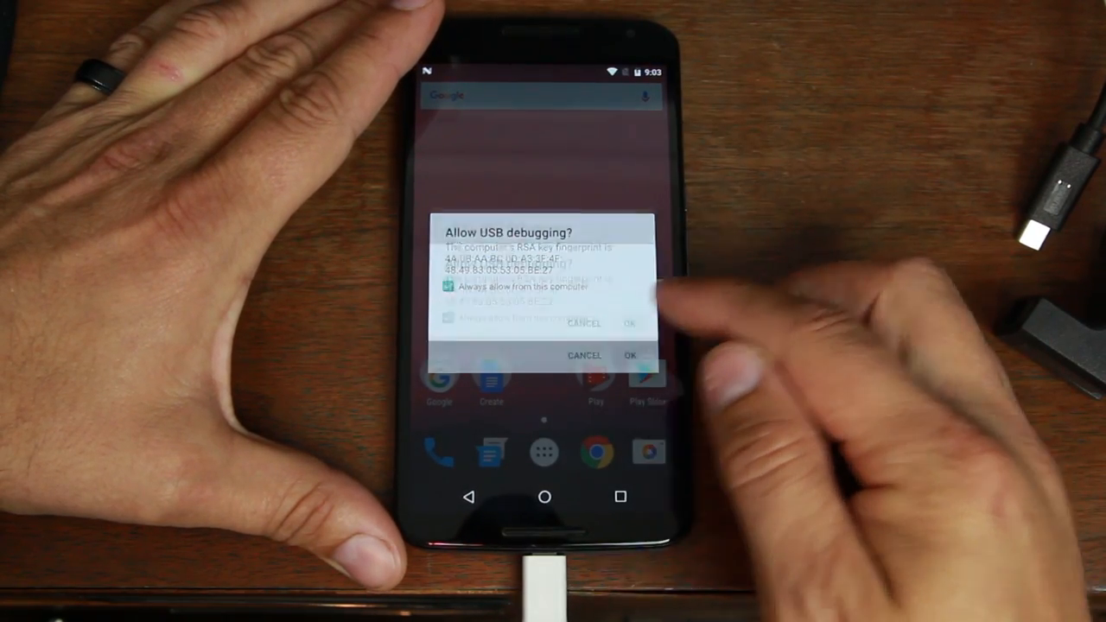
Accept the Allow USB debugging prompt with 'Always allow from this computer' checked.
left_click(629, 356)
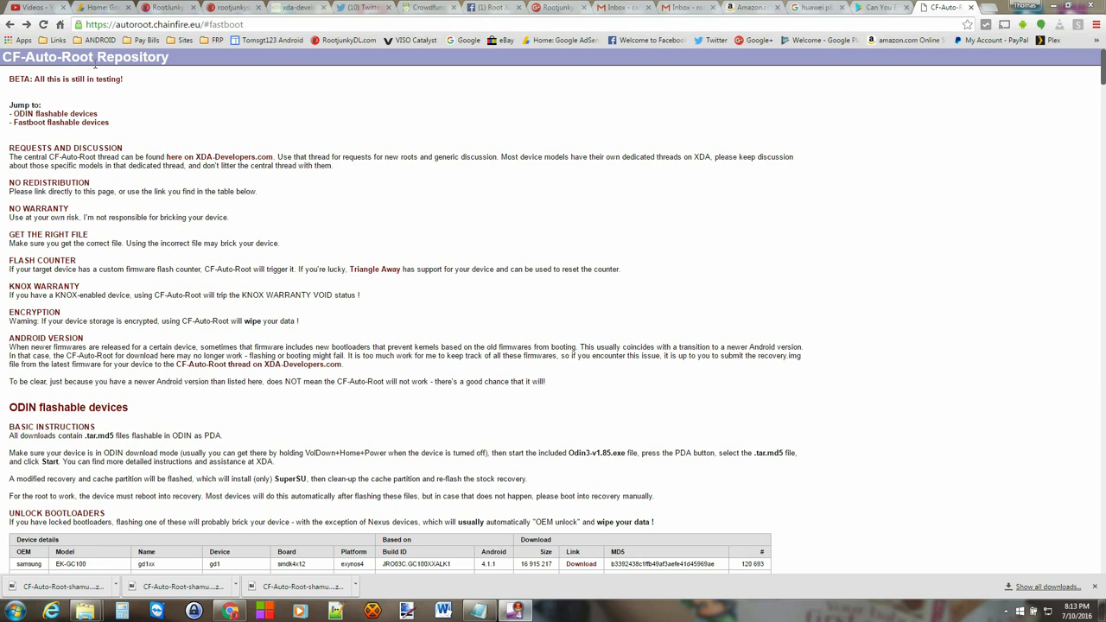
mouse_move(150, 131)
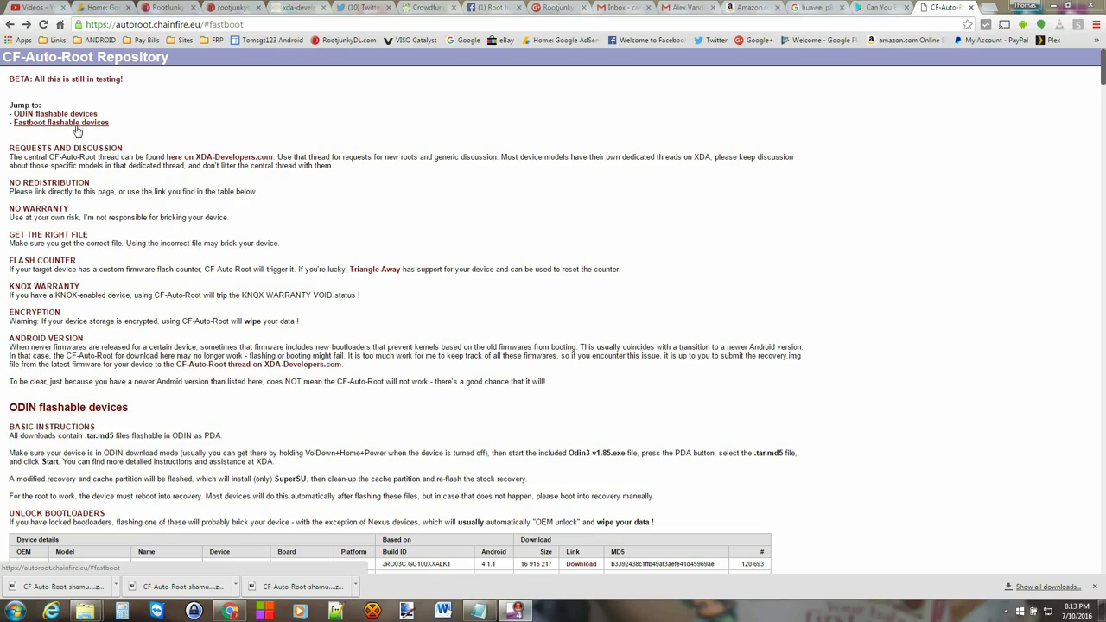
From the Fastboot flashable devices list, download the Nexus 6 (shamu) CF-Auto-Root zip.
left_click(61, 121)
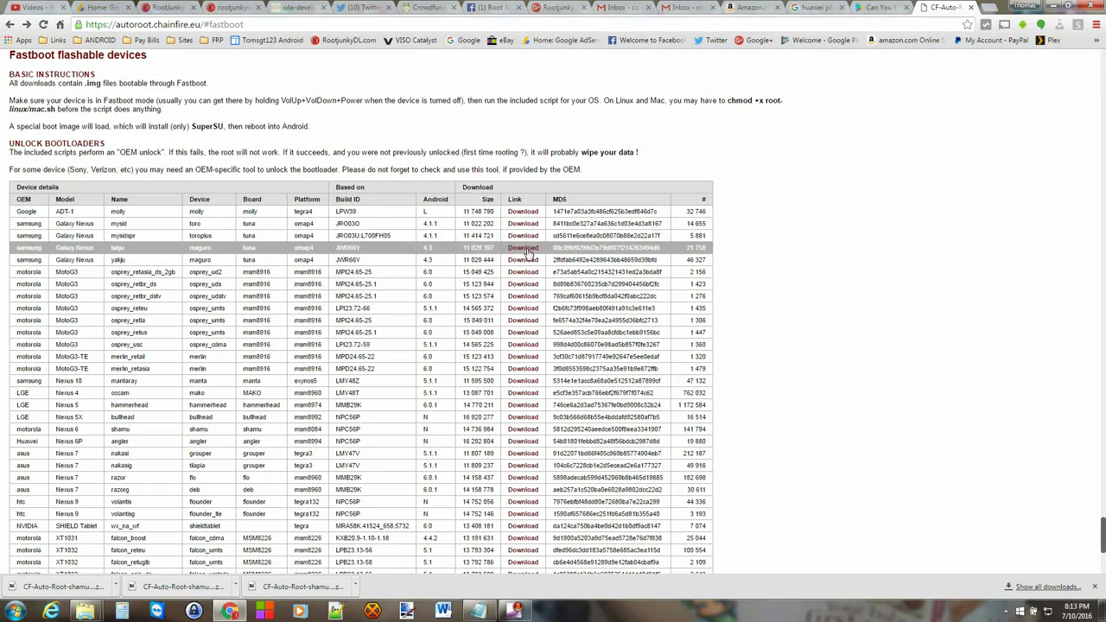
scroll("down", 3)
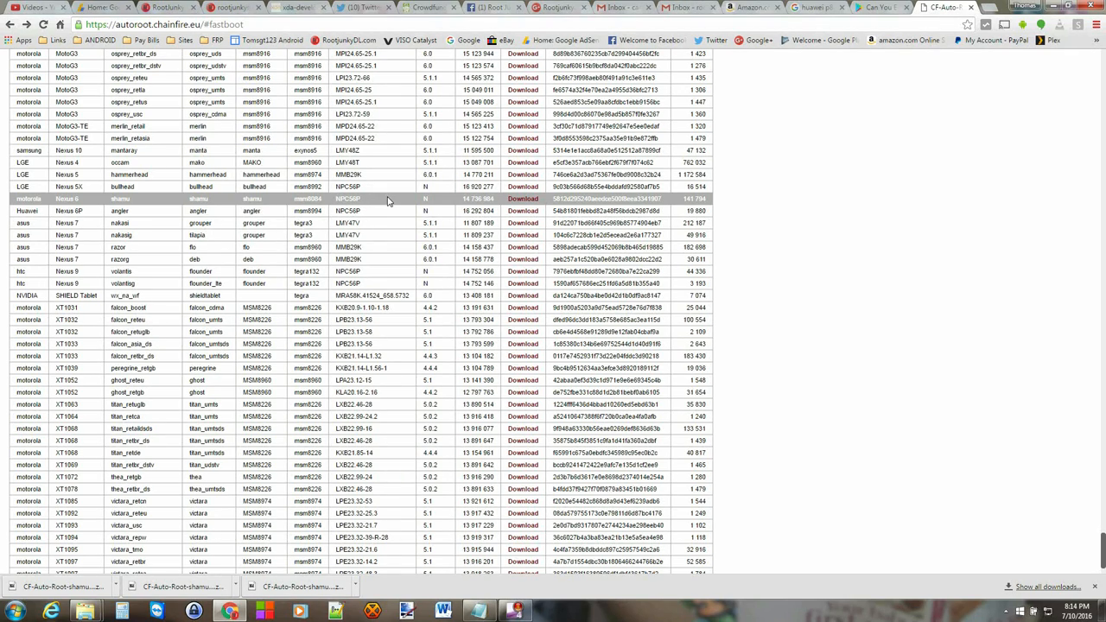
left_click(522, 198)
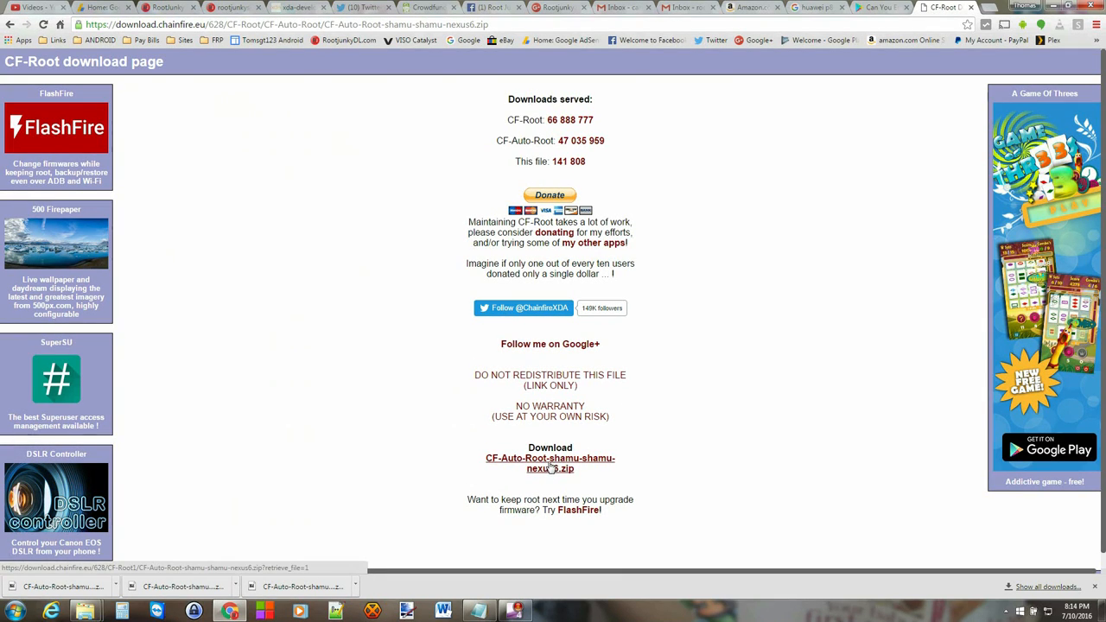
left_click(549, 463)
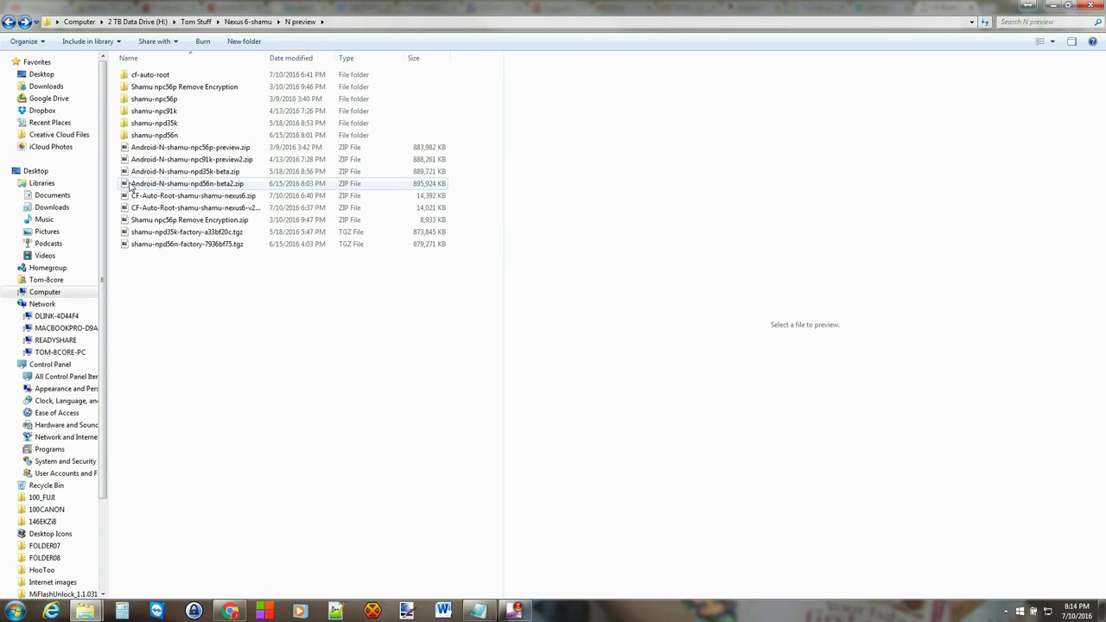
Open the shamu zip's cf-auto-root folder and select root-windows.bat.
left_click(193, 196)
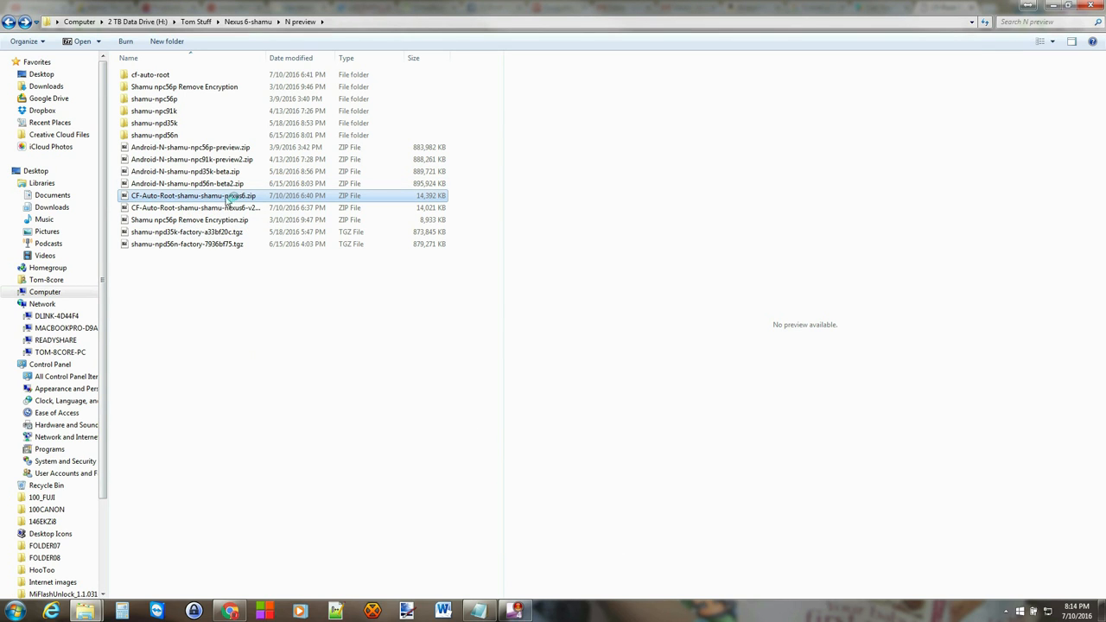
double_click(193, 195)
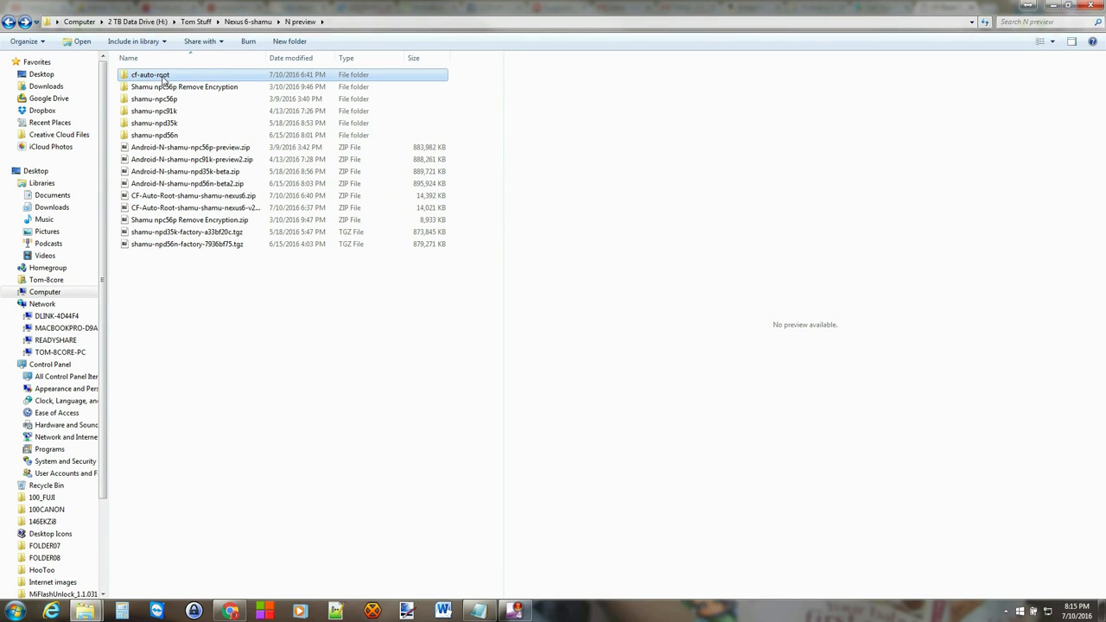
double_click(149, 74)
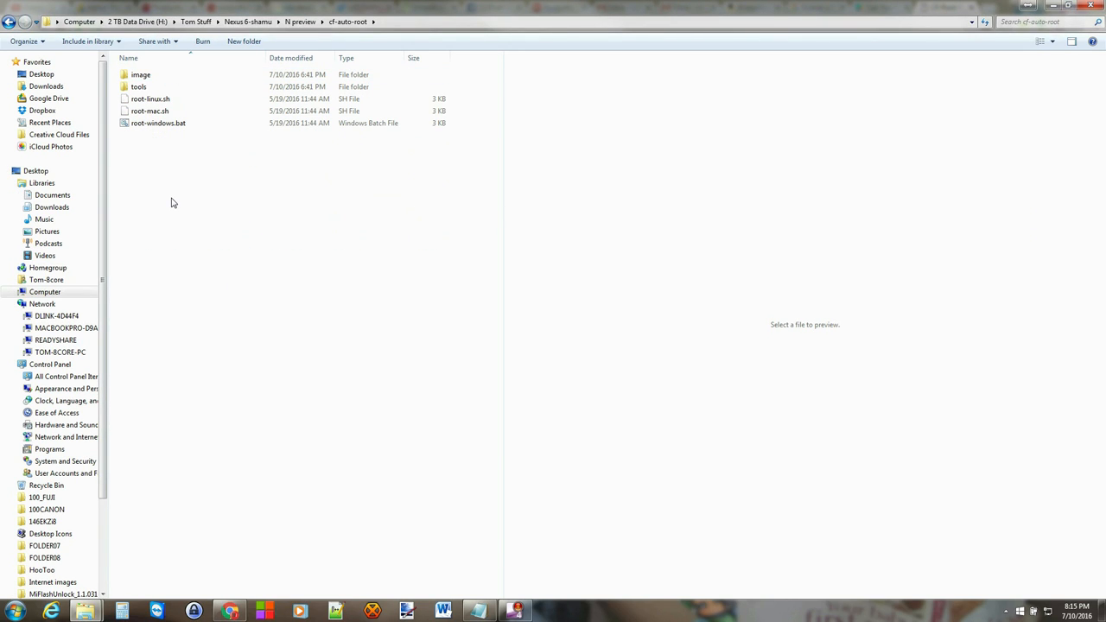
left_click(159, 123)
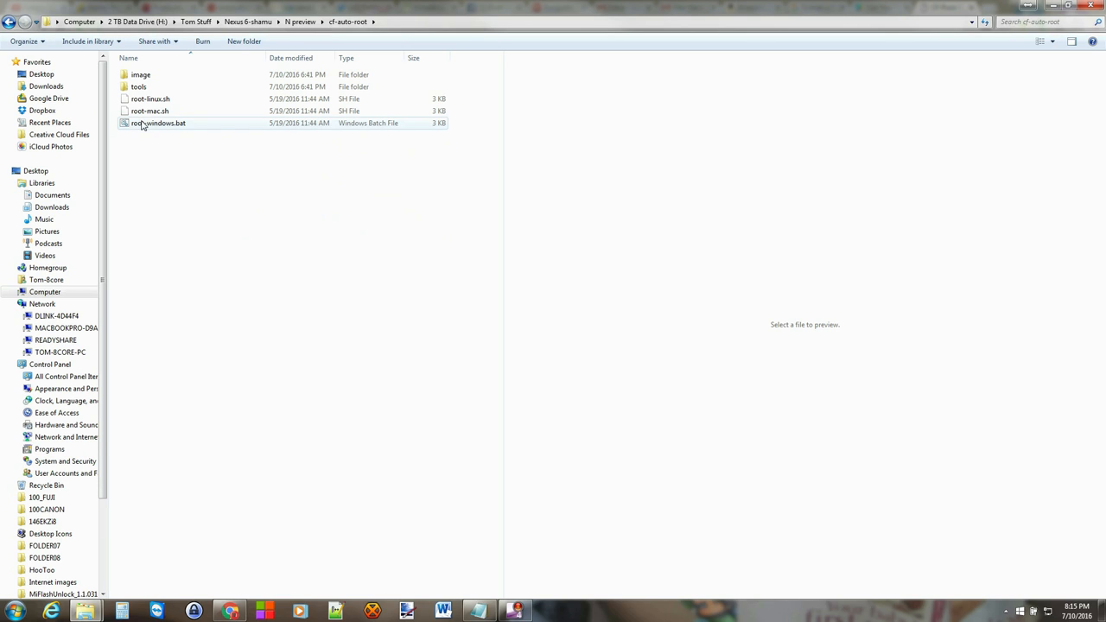
mouse_move(181, 128)
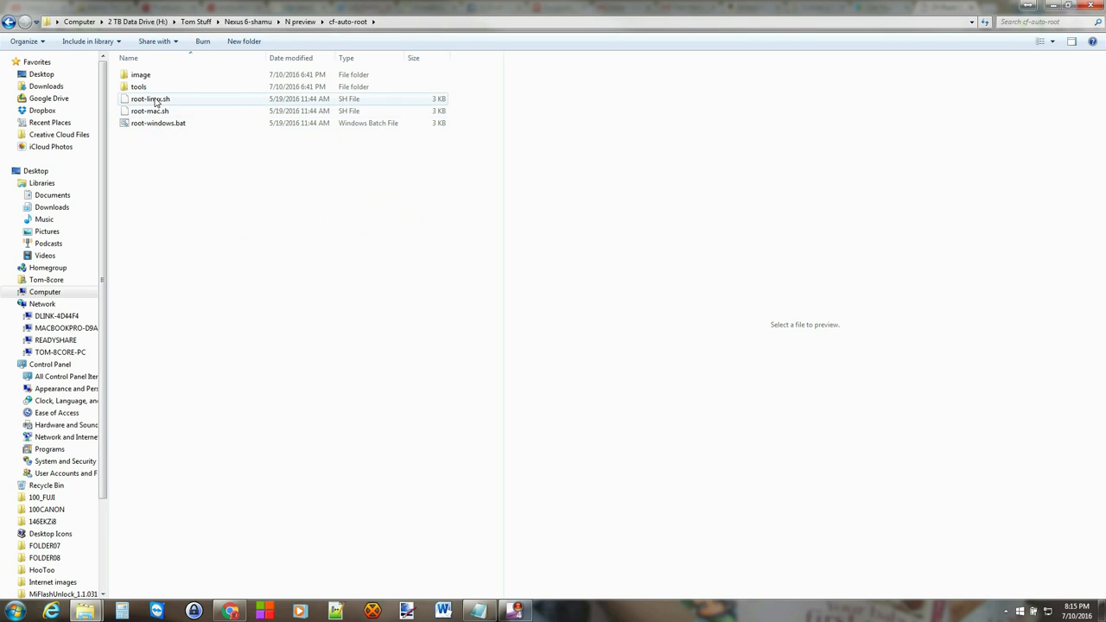
left_click(159, 123)
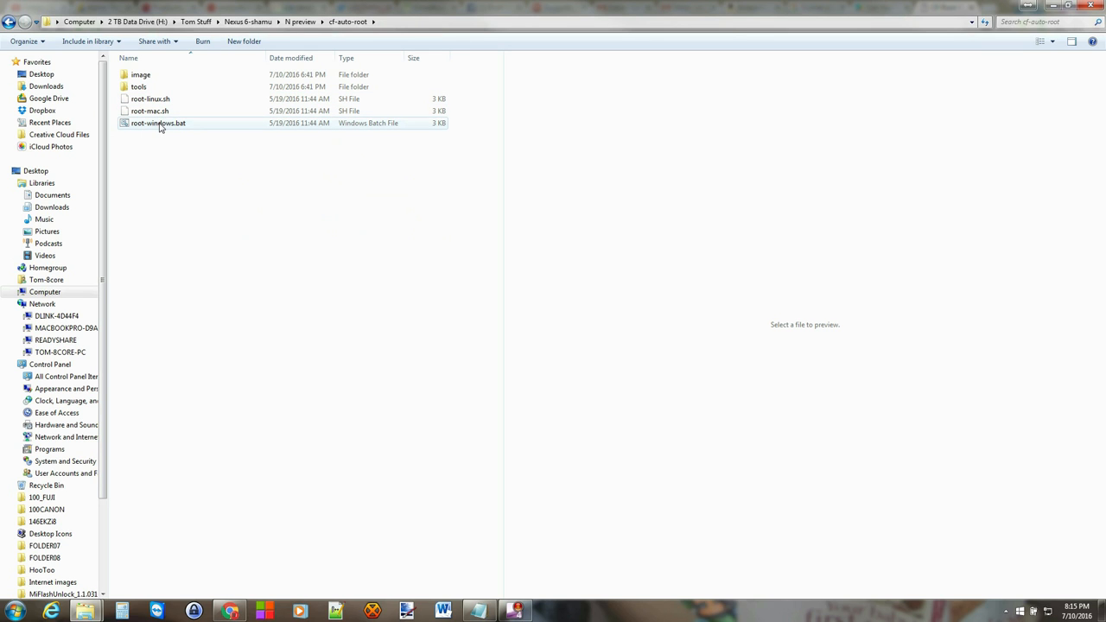
double_click(158, 122)
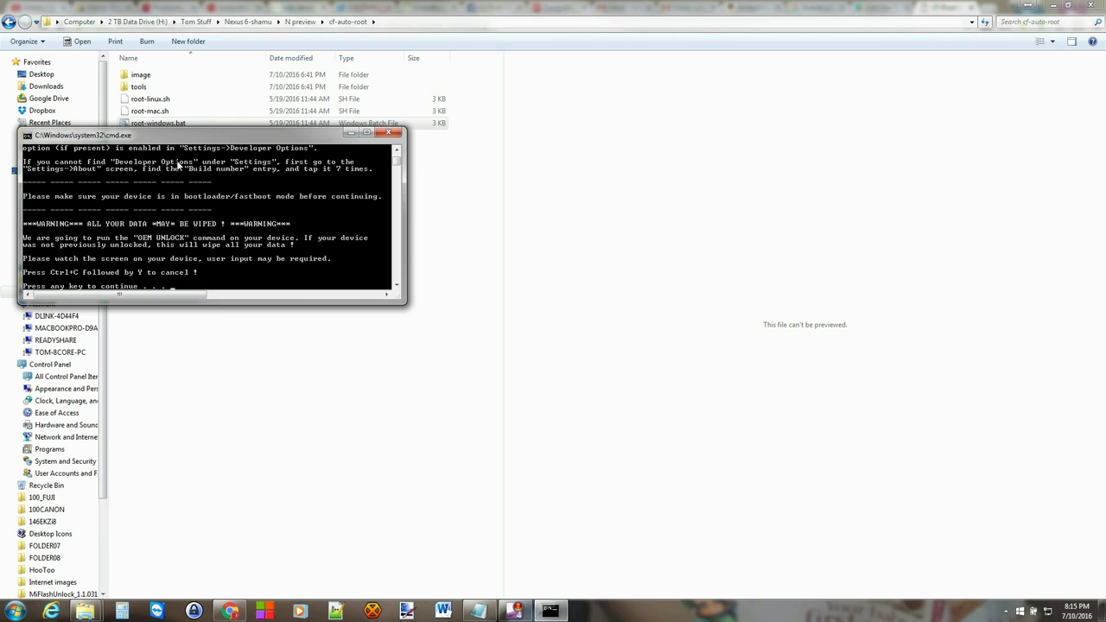
mouse_move(173, 214)
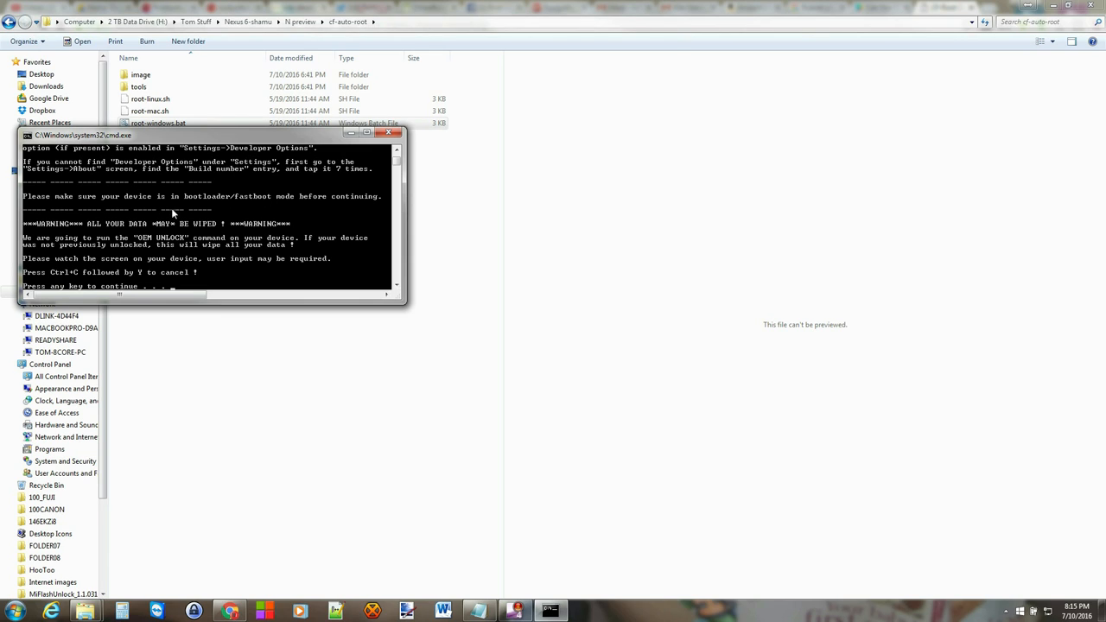
mouse_move(304, 201)
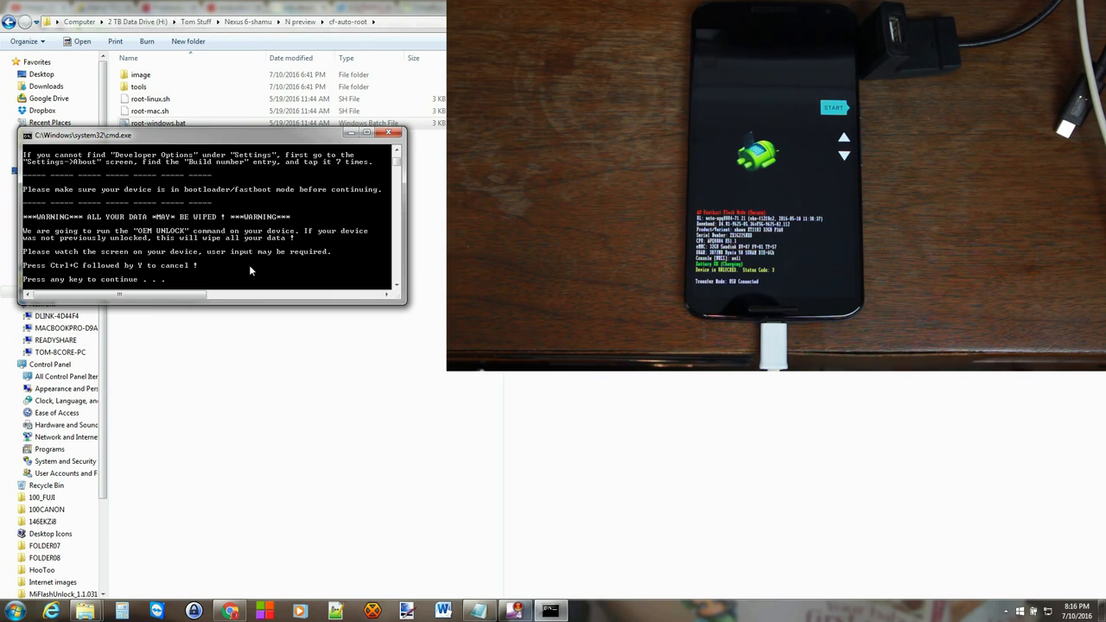
Continue past the script's warnings until the boot image write fails, then close its window.
key("enter")
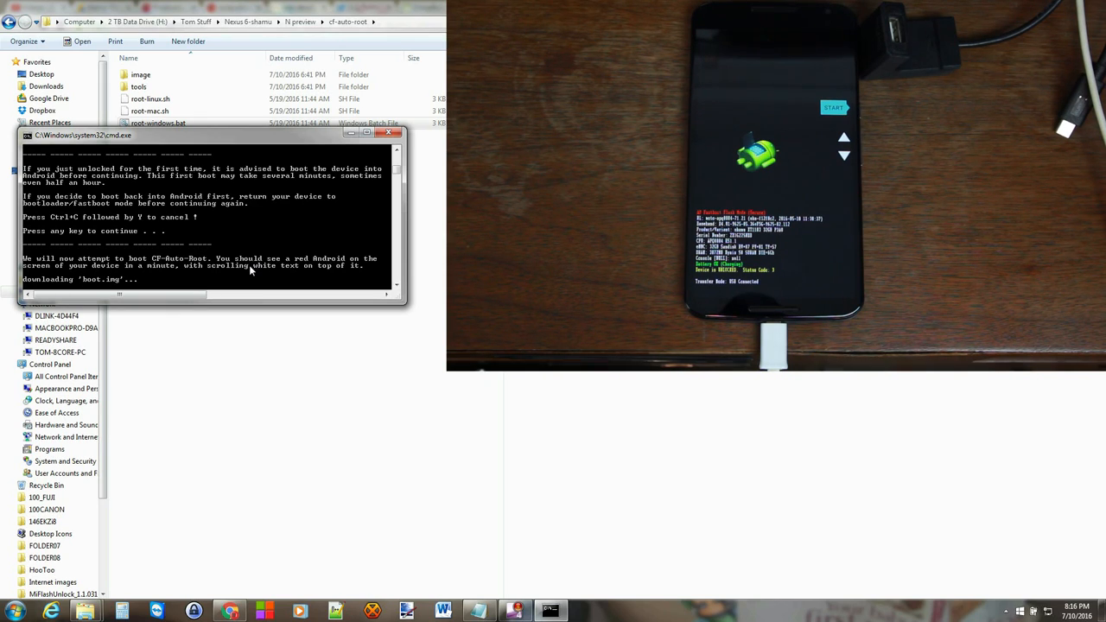
key("enter")
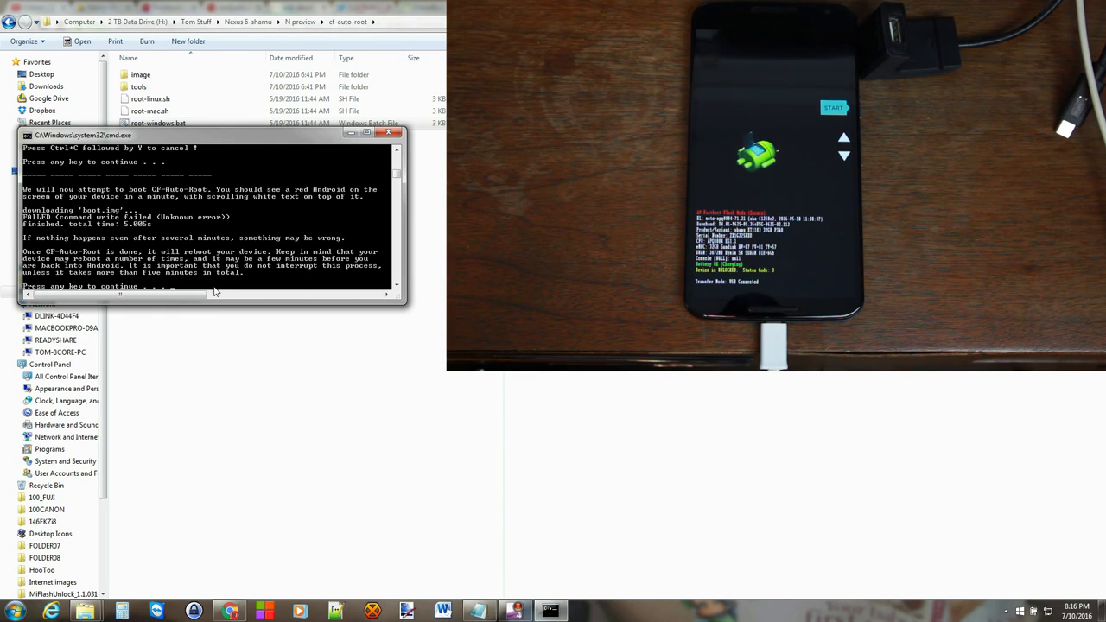
left_click(386, 133)
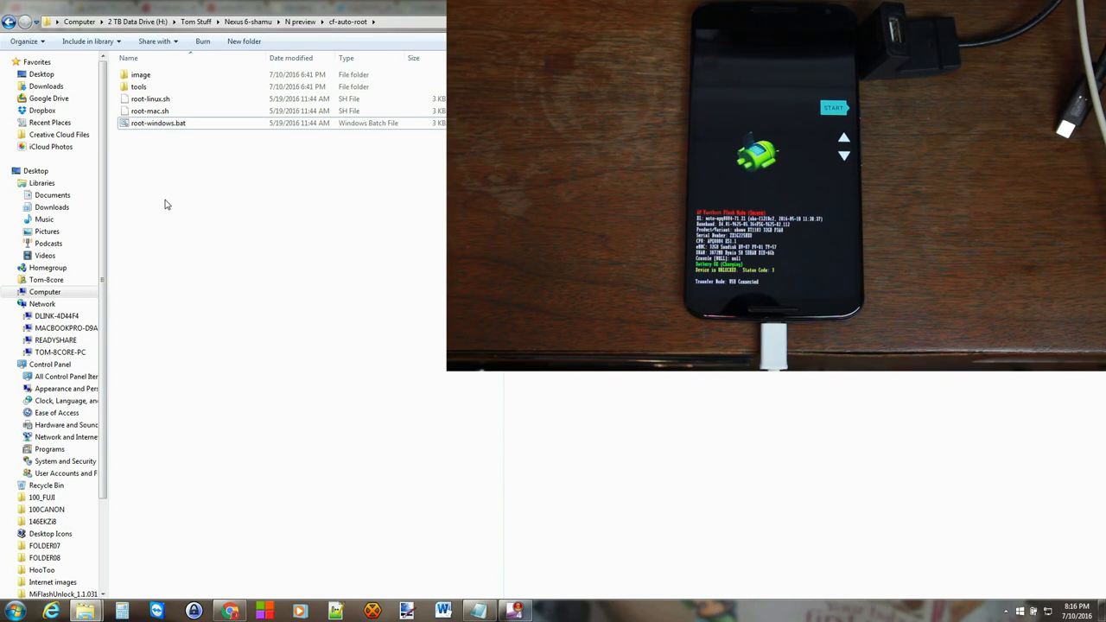
mouse_move(182, 210)
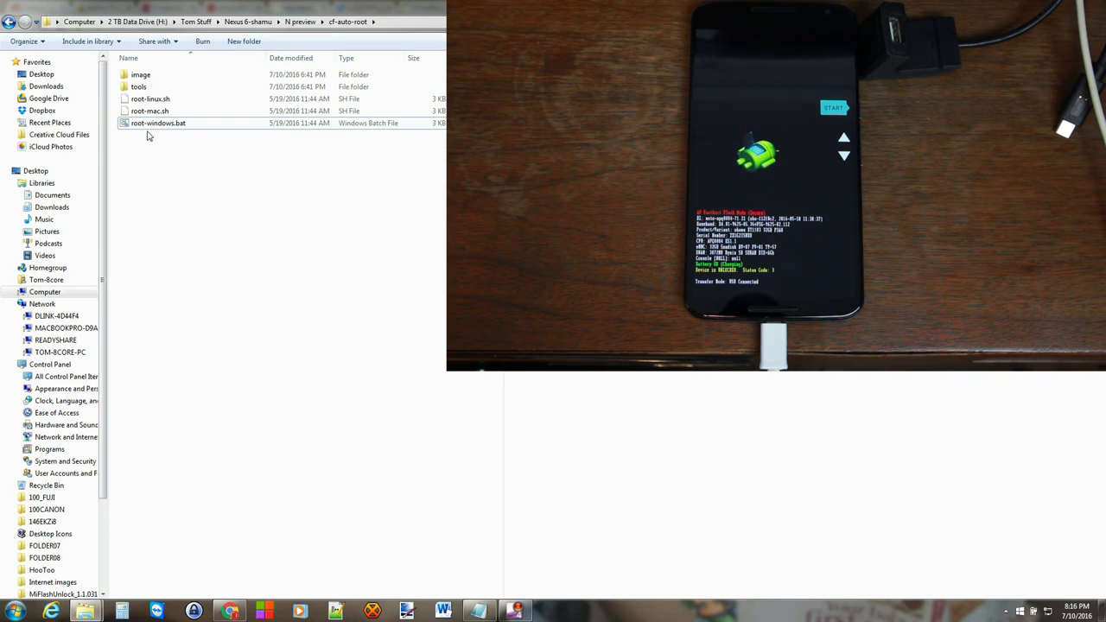
Enter the tools folder and launch 'Open command window here' from its Shift+right-click menu.
left_click(149, 110)
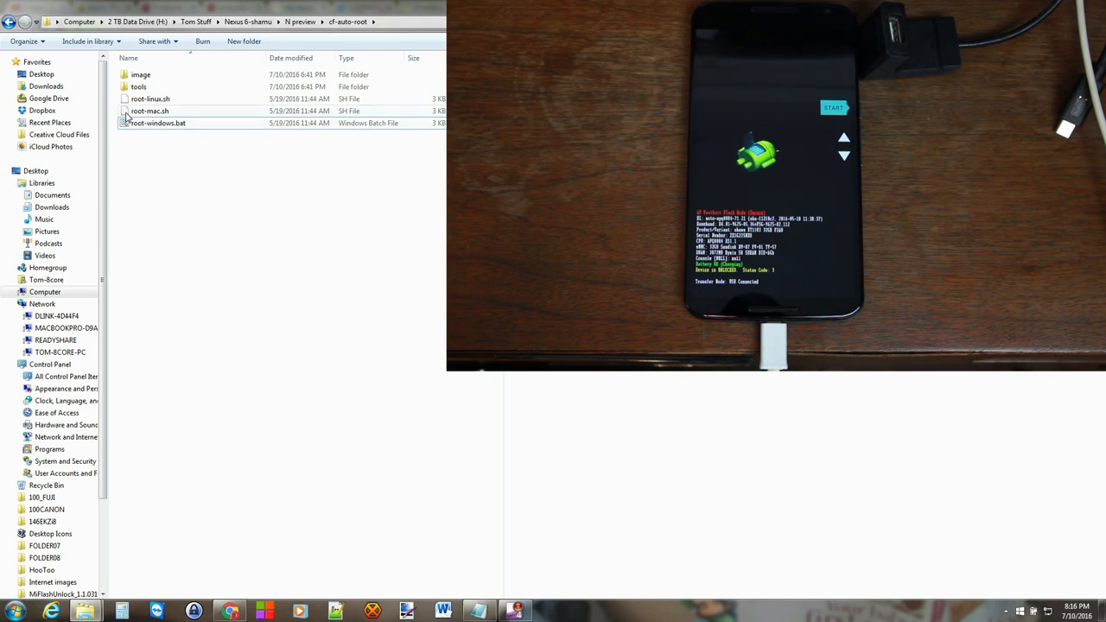
double_click(139, 86)
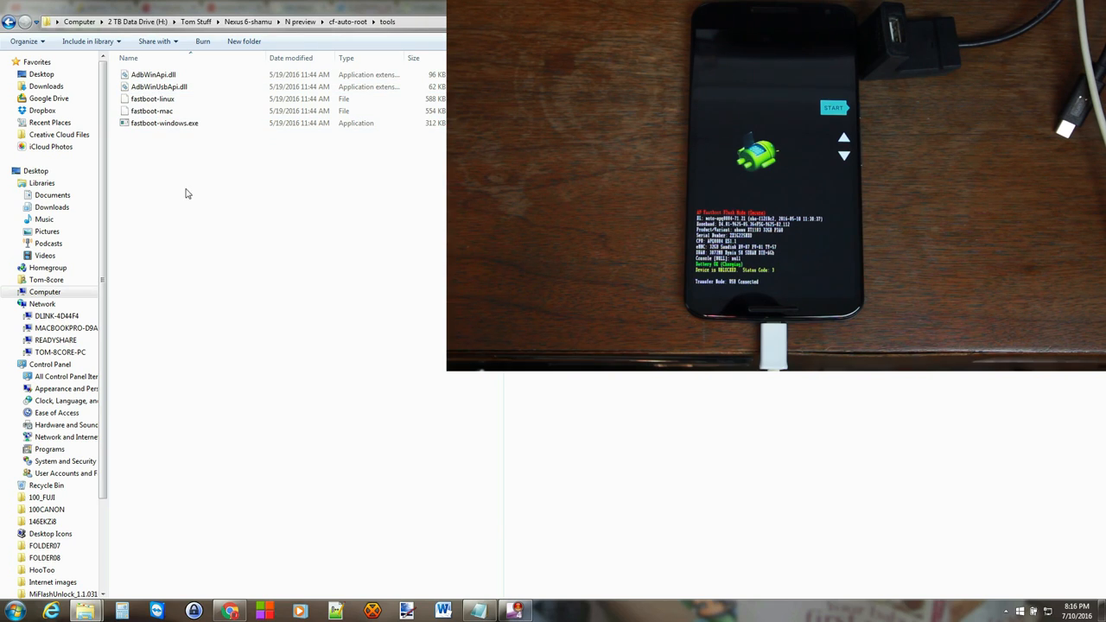
right_click(185, 193)
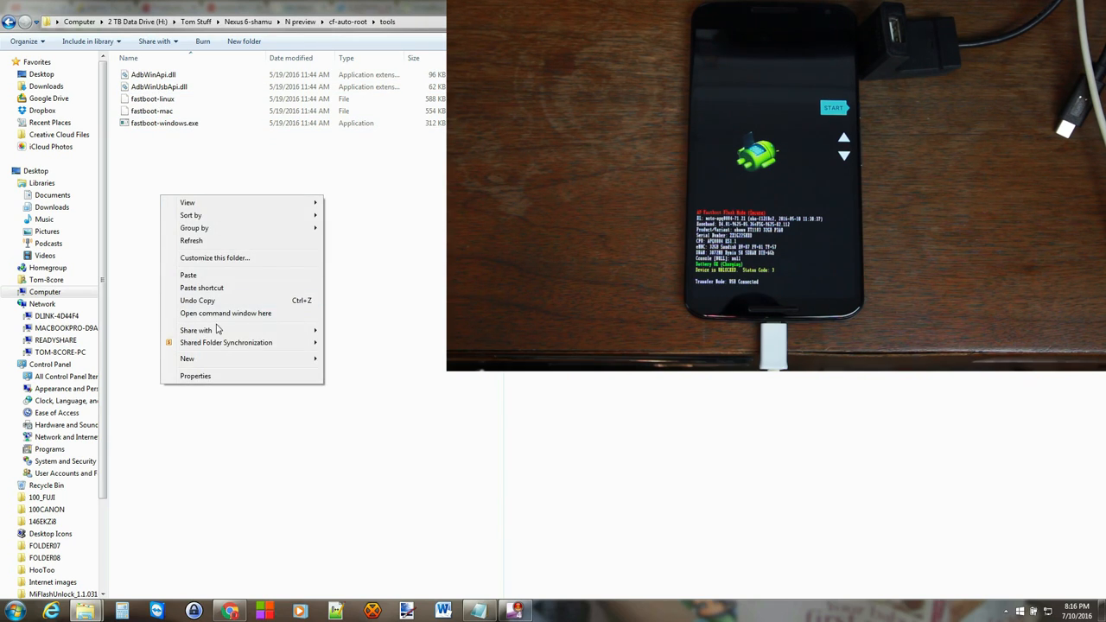
left_click(184, 204)
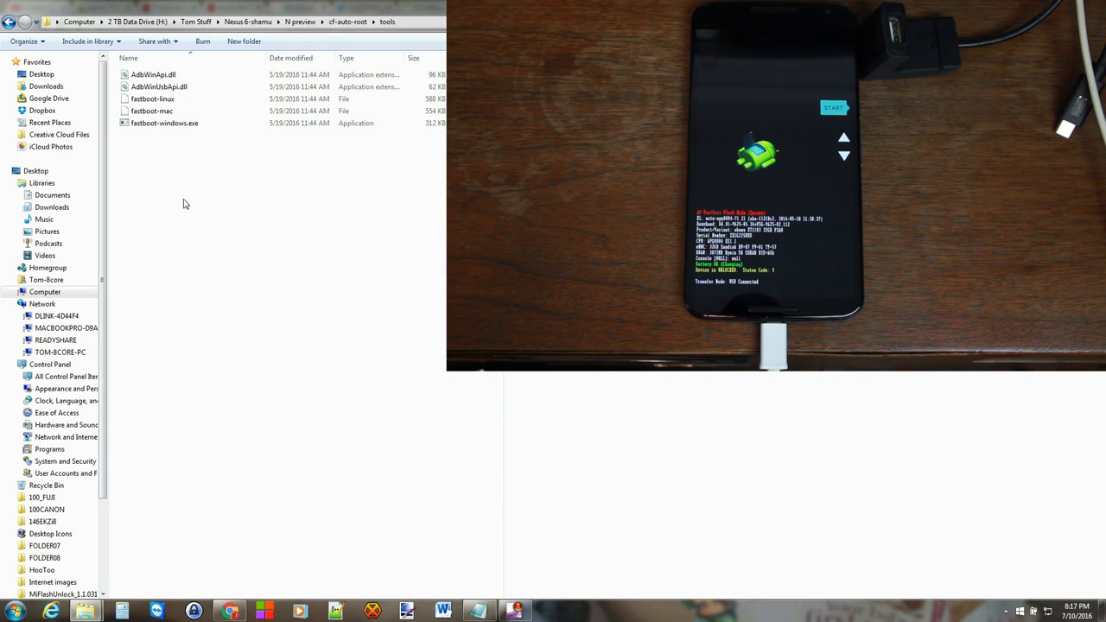
right_click(183, 204)
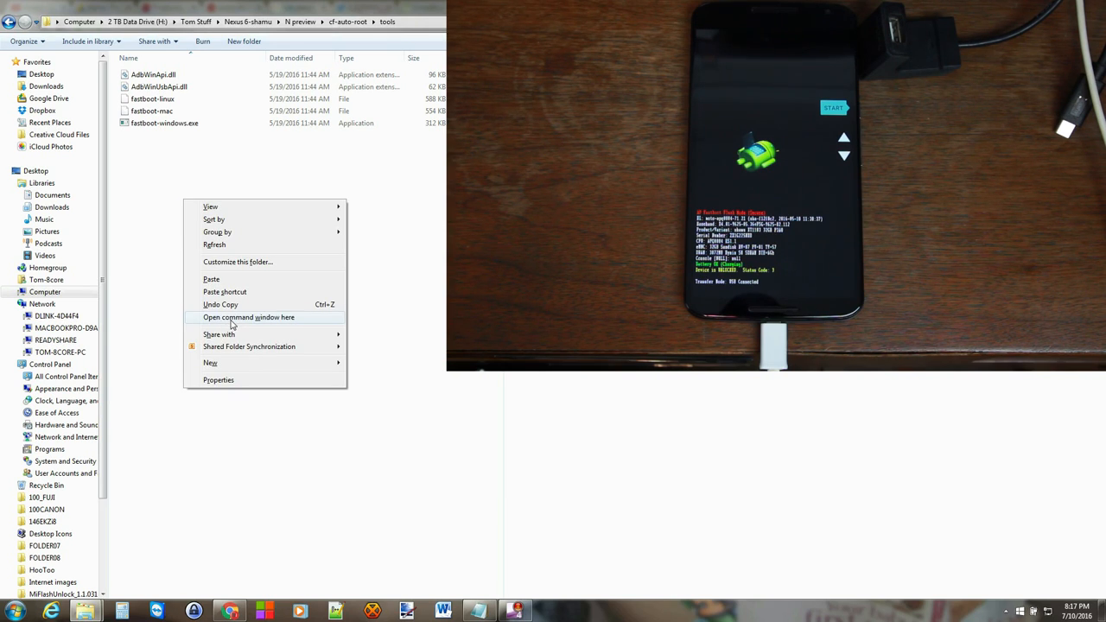
left_click(249, 318)
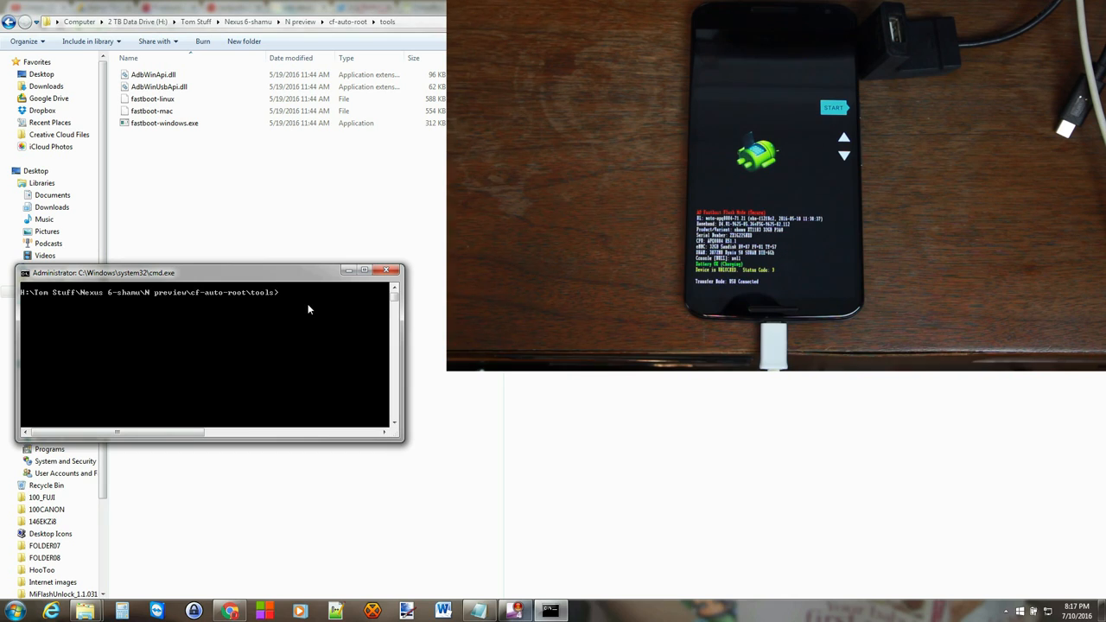
Run 'fastboot devices' to confirm the Nexus 6 is detected in fastboot.
type("fas")
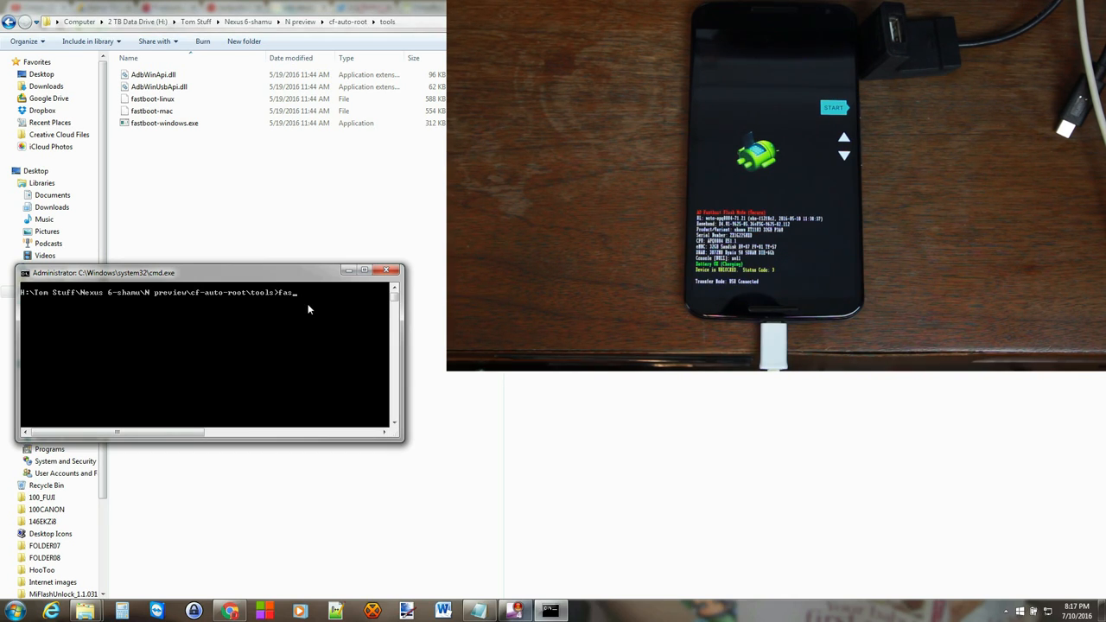
type("tboot")
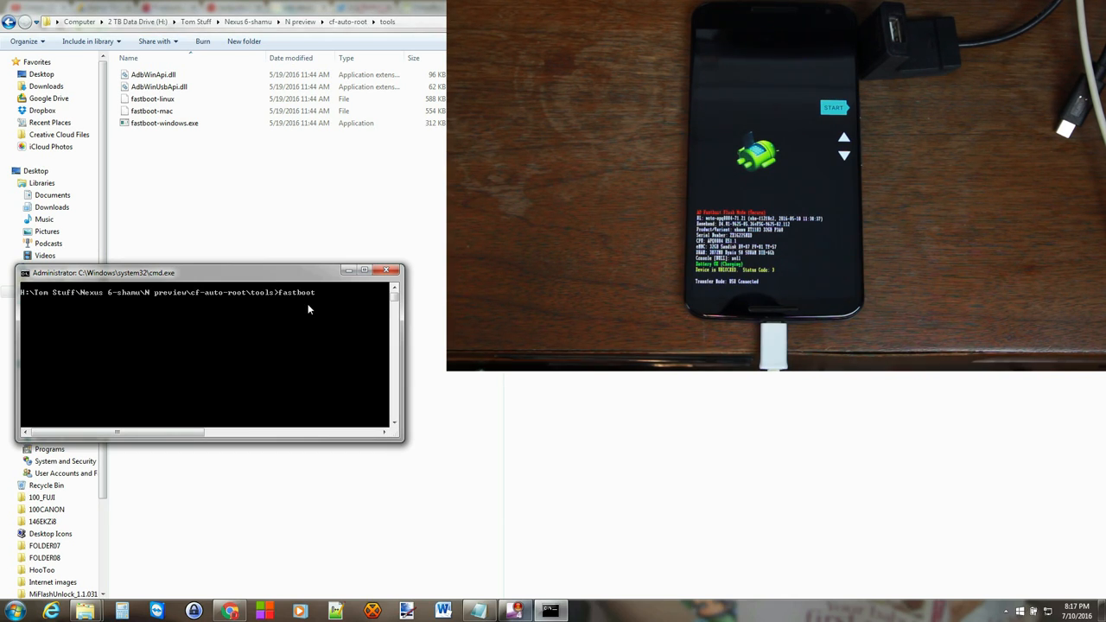
type("devices")
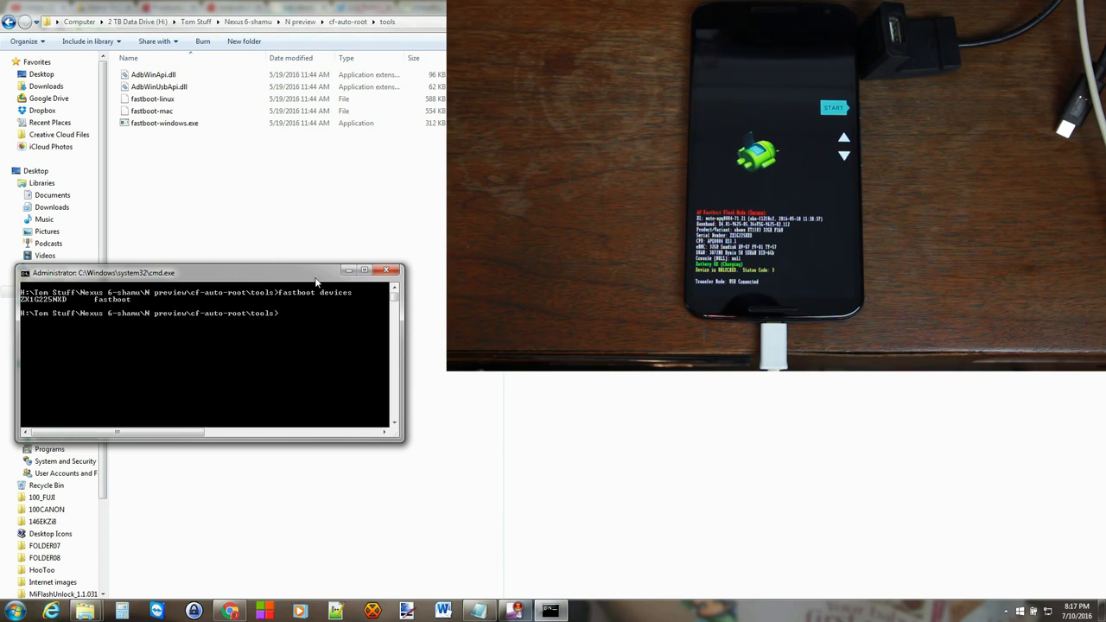
Run fastboot-windows.exe boot with the CF-Auto-Root image path to boot the root image.
left_click(164, 123)
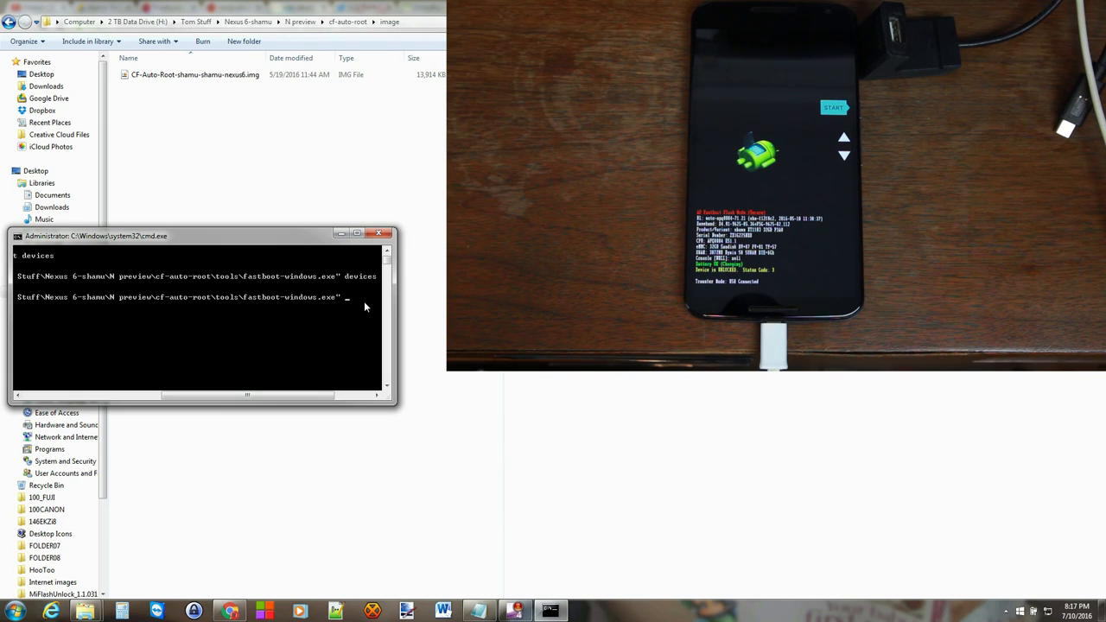
type("boot")
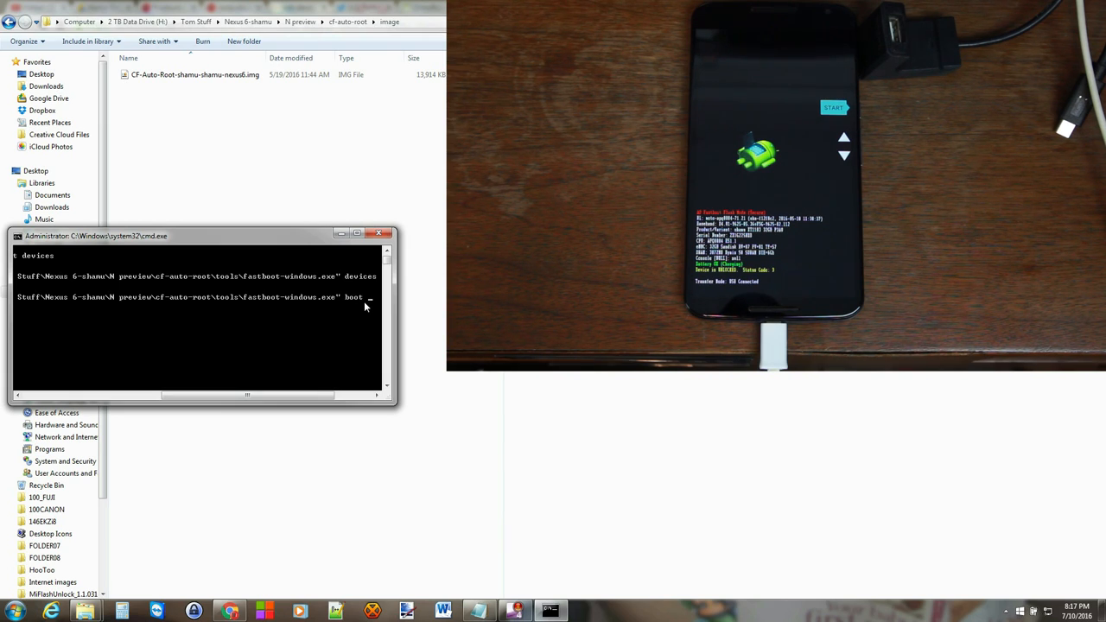
mouse_move(262, 168)
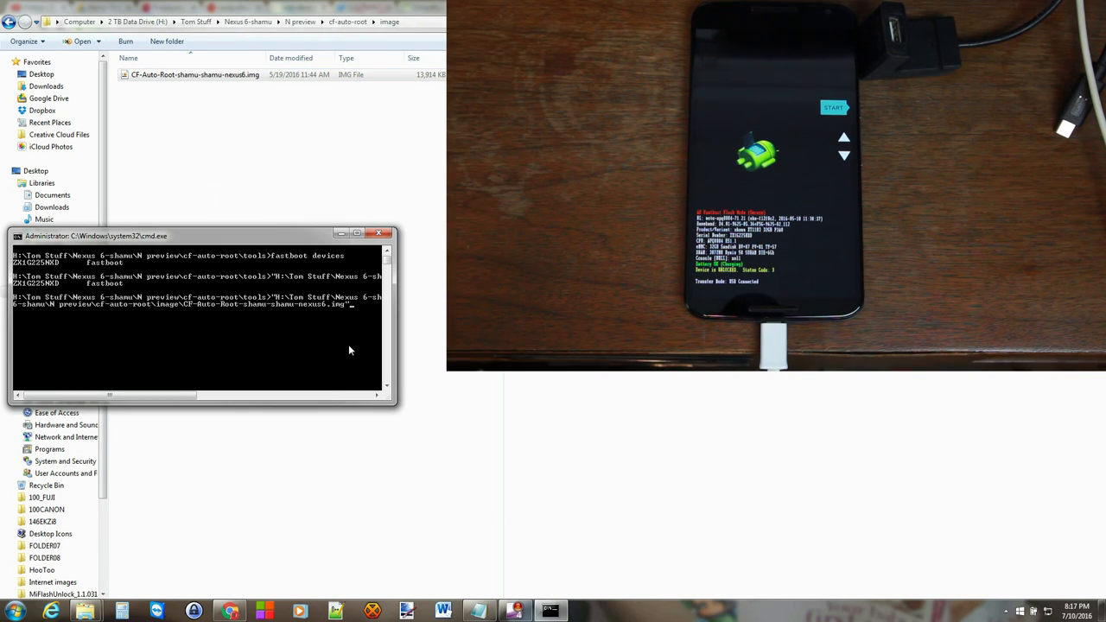
key("enter")
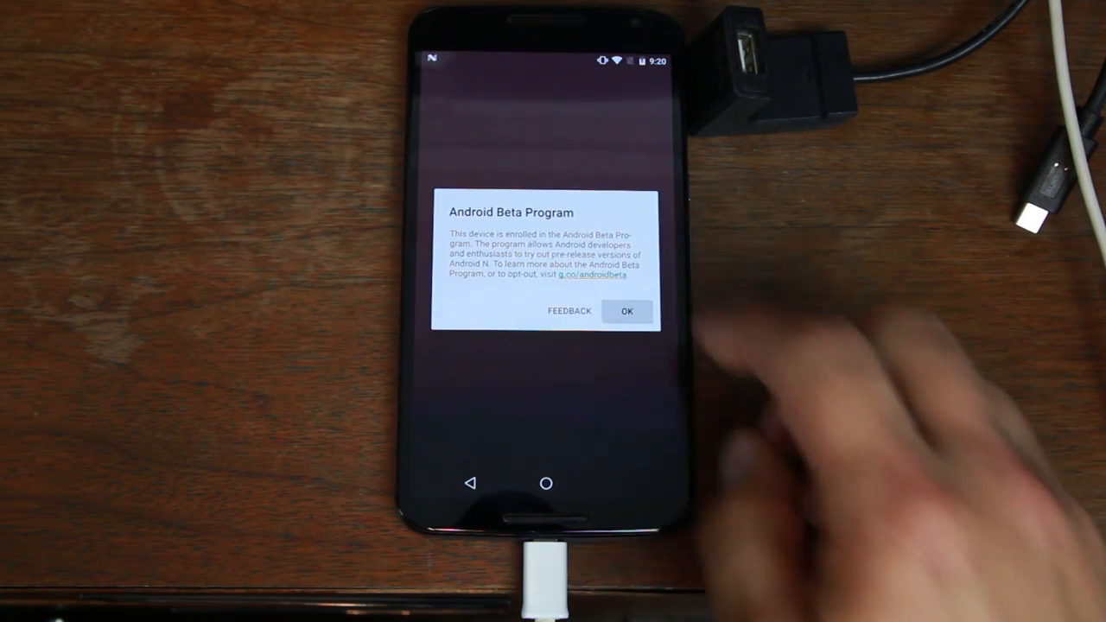
Dismiss the Android Beta Program notice and launch SuperSU from the app drawer.
left_click(625, 311)
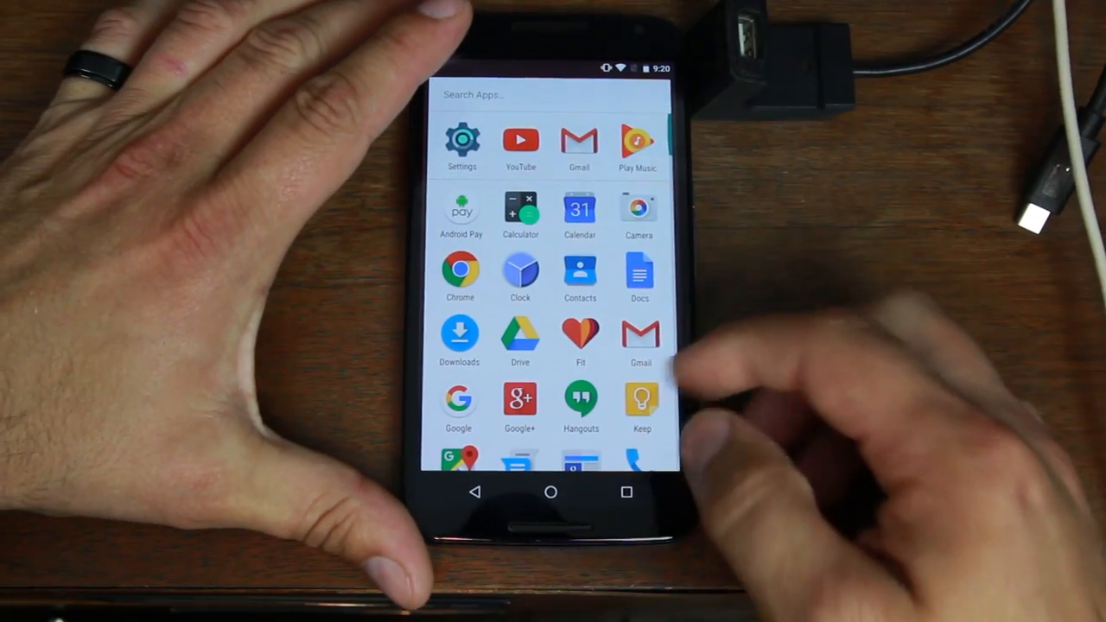
scroll("down", 3)
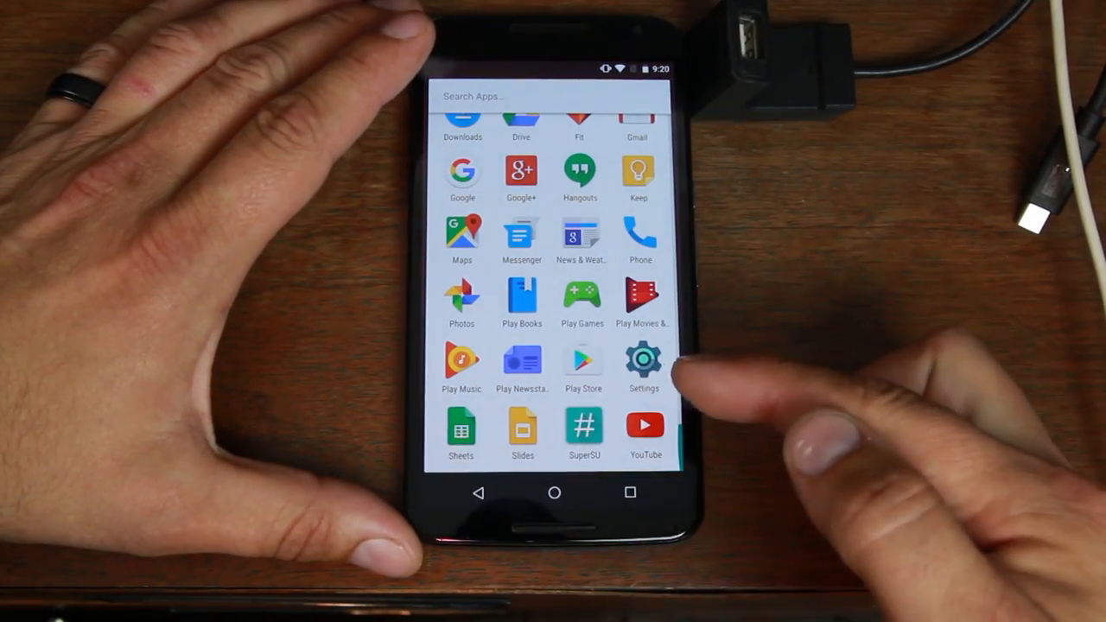
left_click(584, 432)
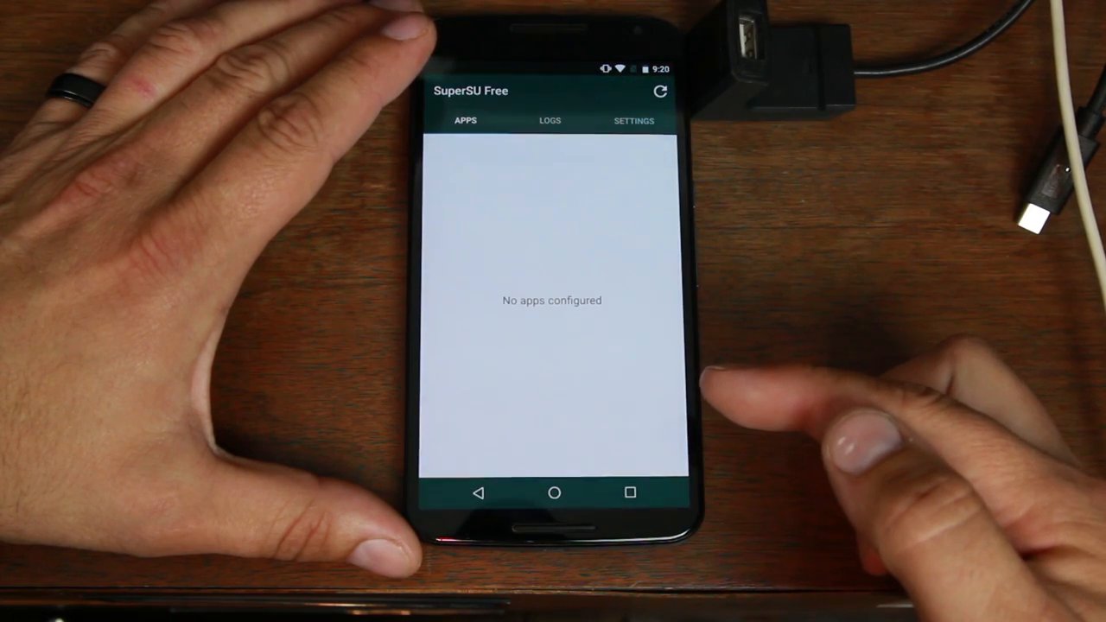